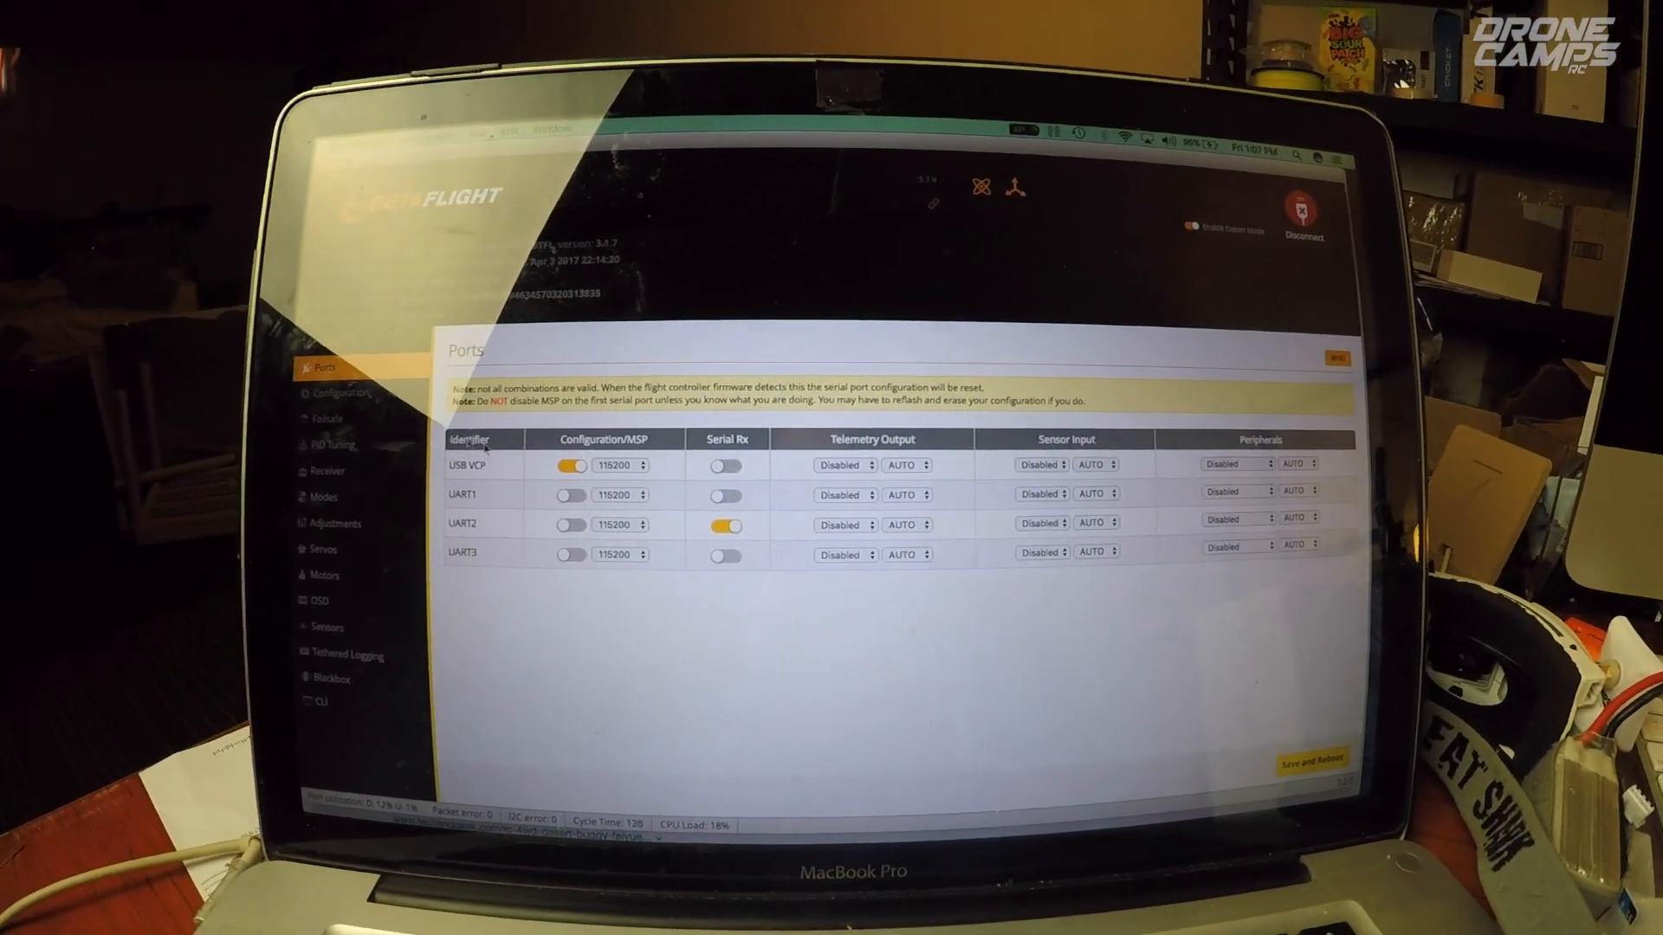
Save the UART2 Serial Rx port setting with a reboot and reconnect to the board.
{"action": "left_click", "coordinate": [1298, 211]}
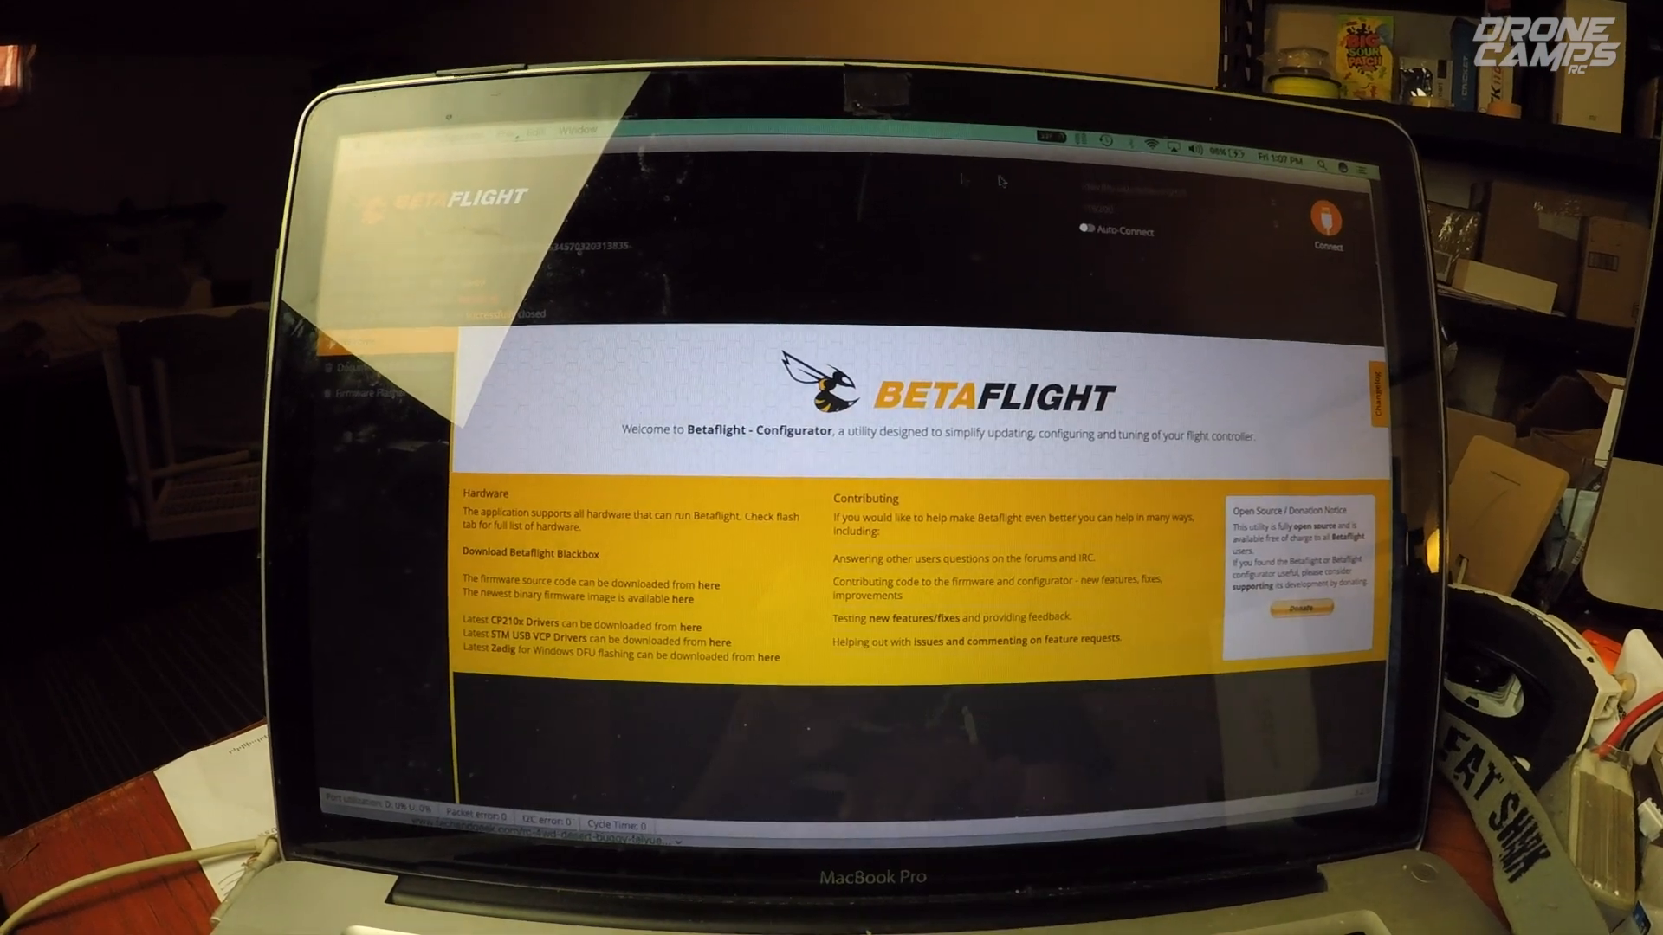
{"action": "left_click", "coordinate": [1326, 212]}
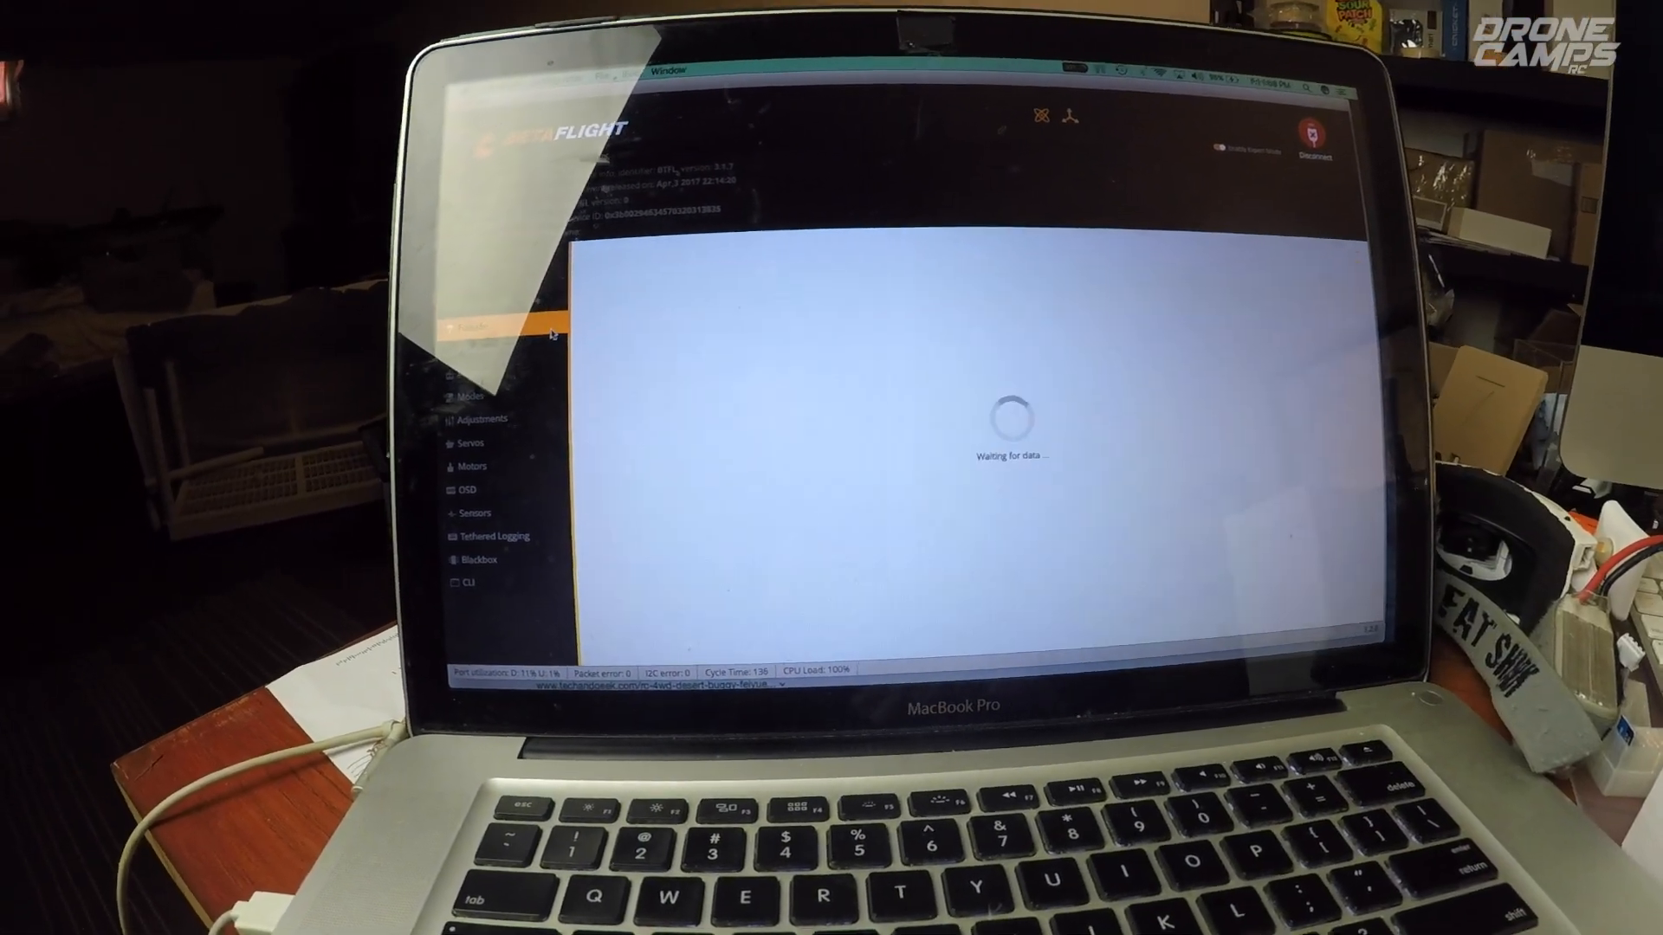
Pass through Failsafe and PID Tuning to reach the Receiver tab's live channel bars.
{"action": "left_click", "coordinate": [373, 402]}
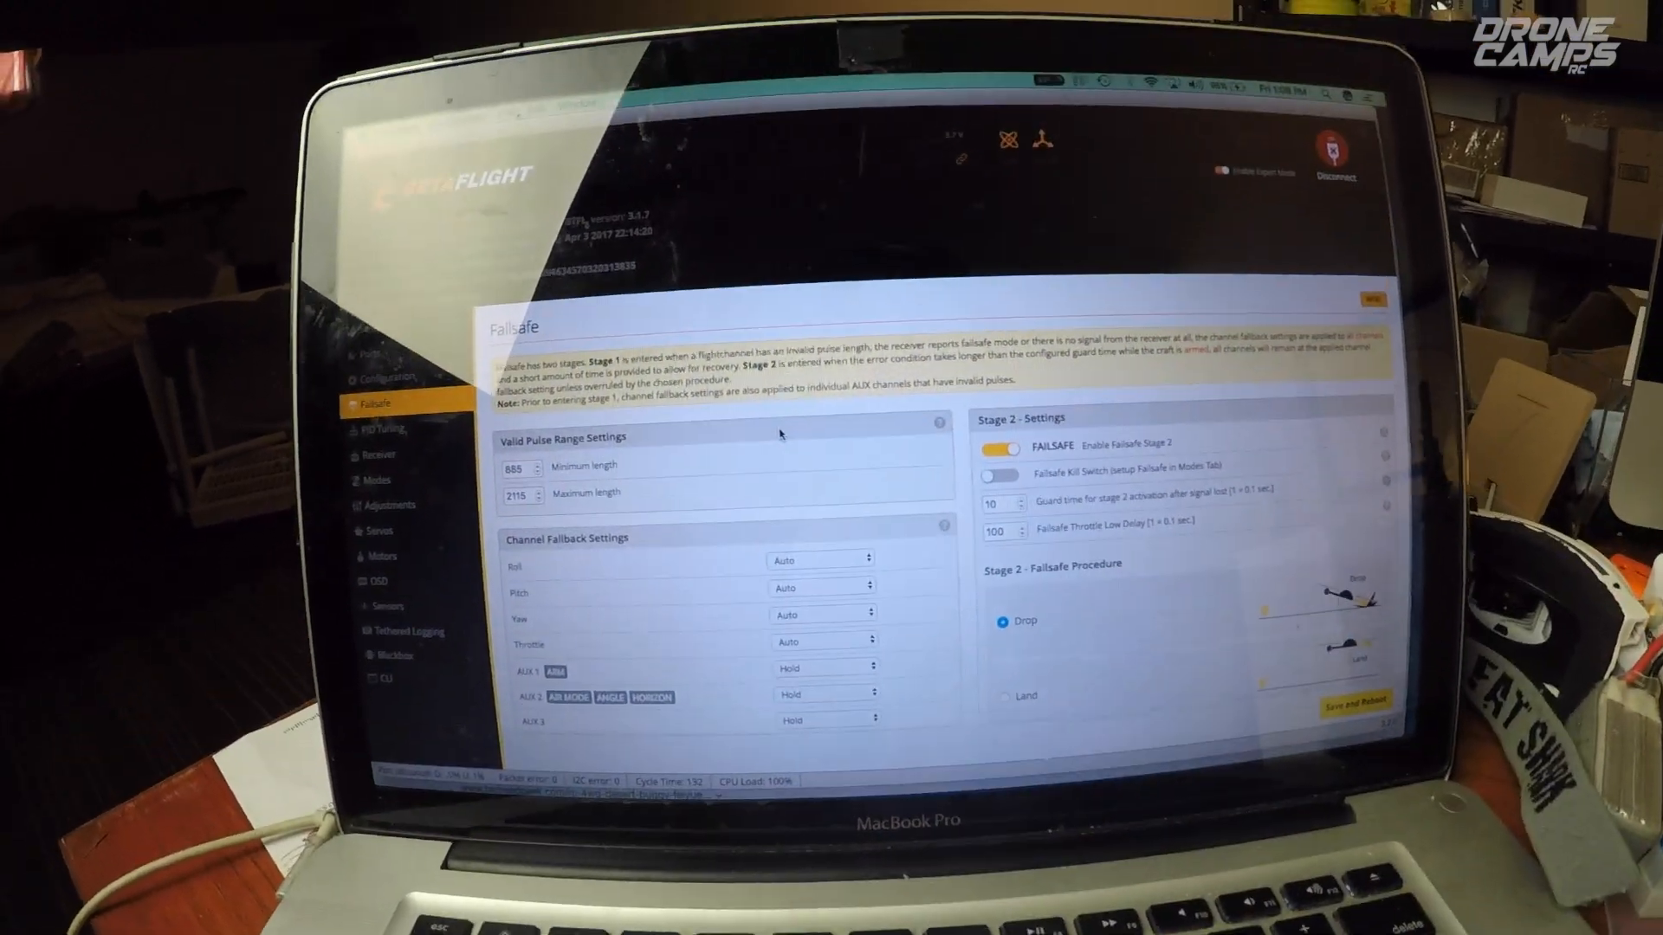
{"action": "left_click", "coordinate": [381, 431]}
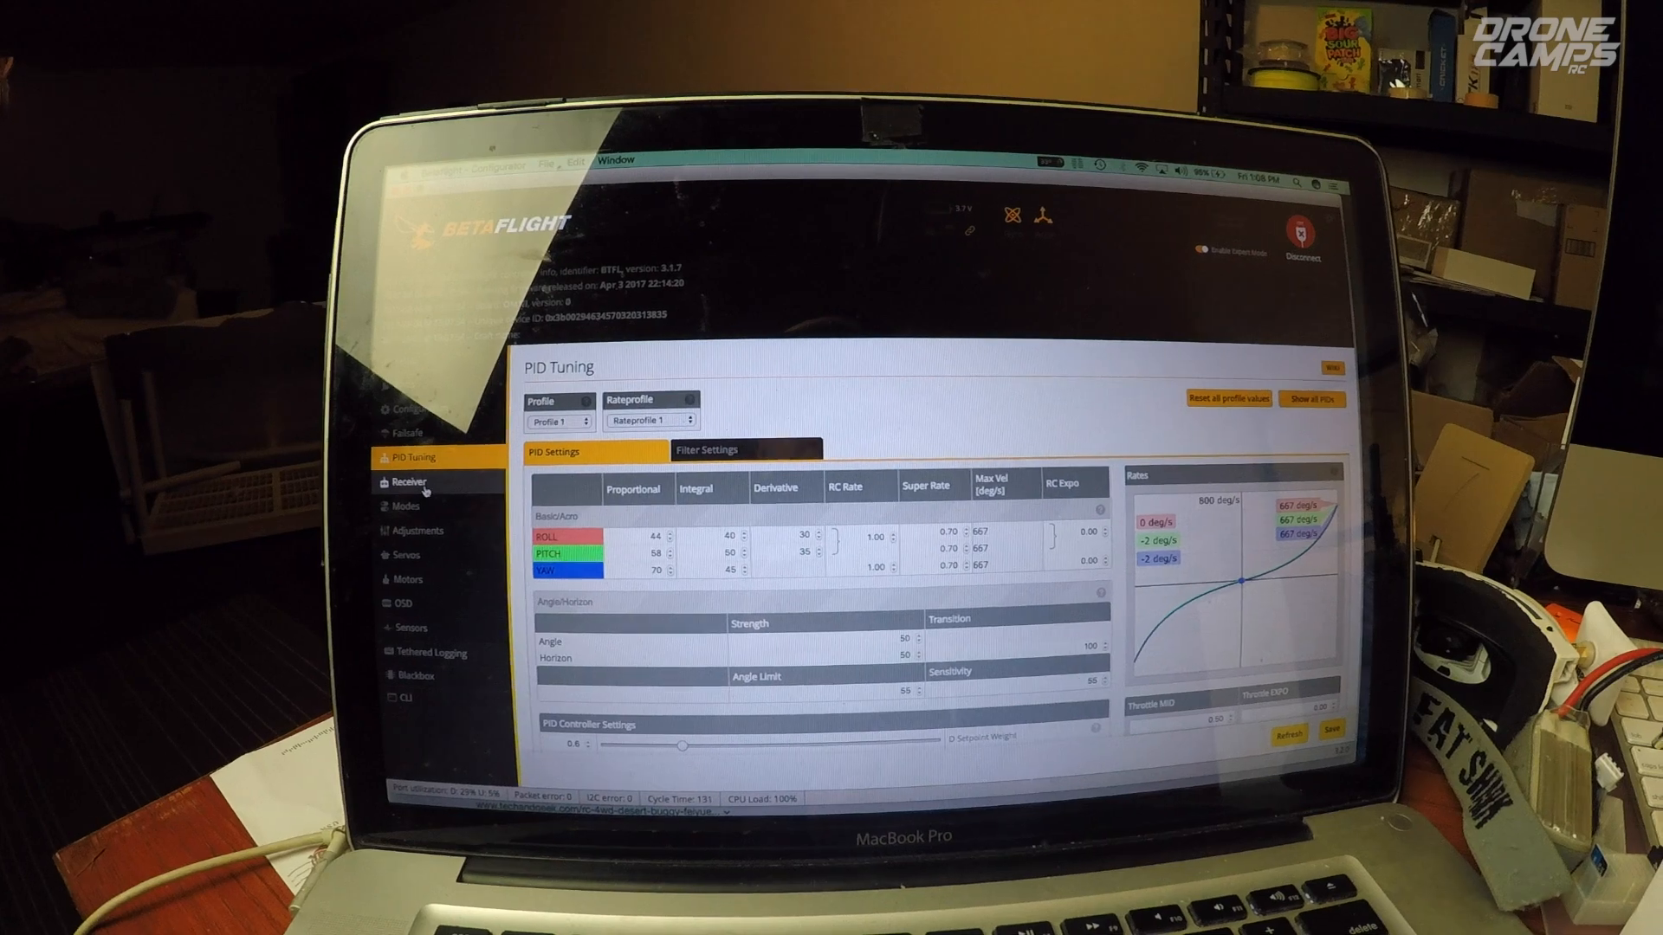
{"action": "left_click", "coordinate": [405, 481]}
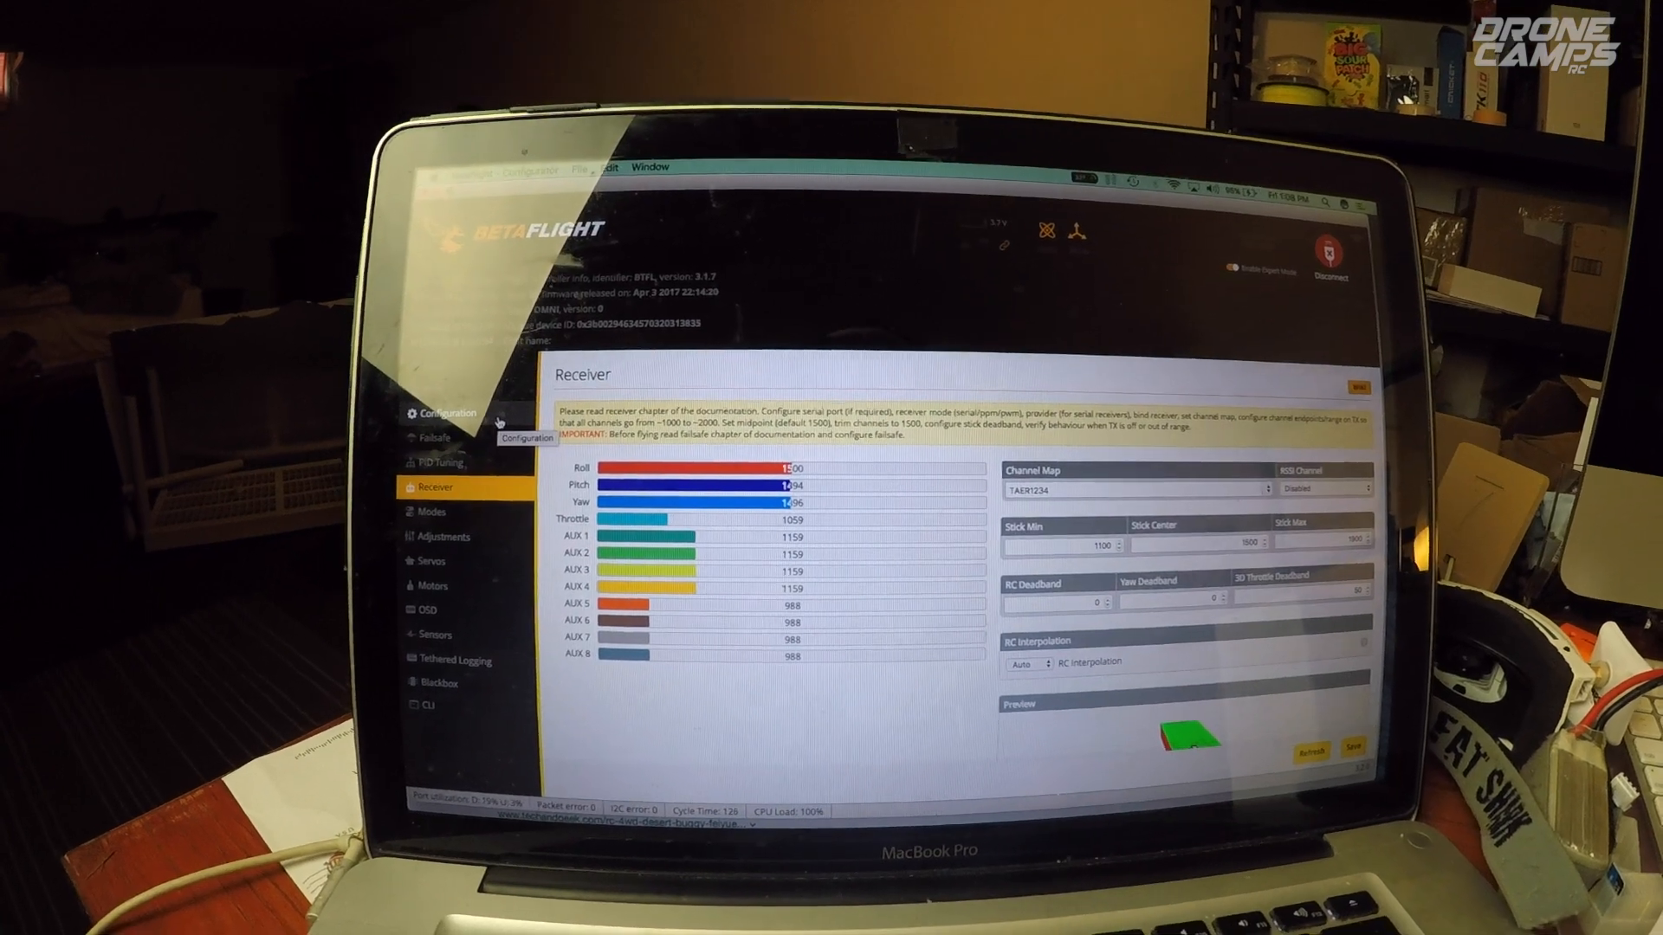
Go to the Configuration tab and scroll down to the receiver settings.
{"action": "left_click", "coordinate": [443, 412]}
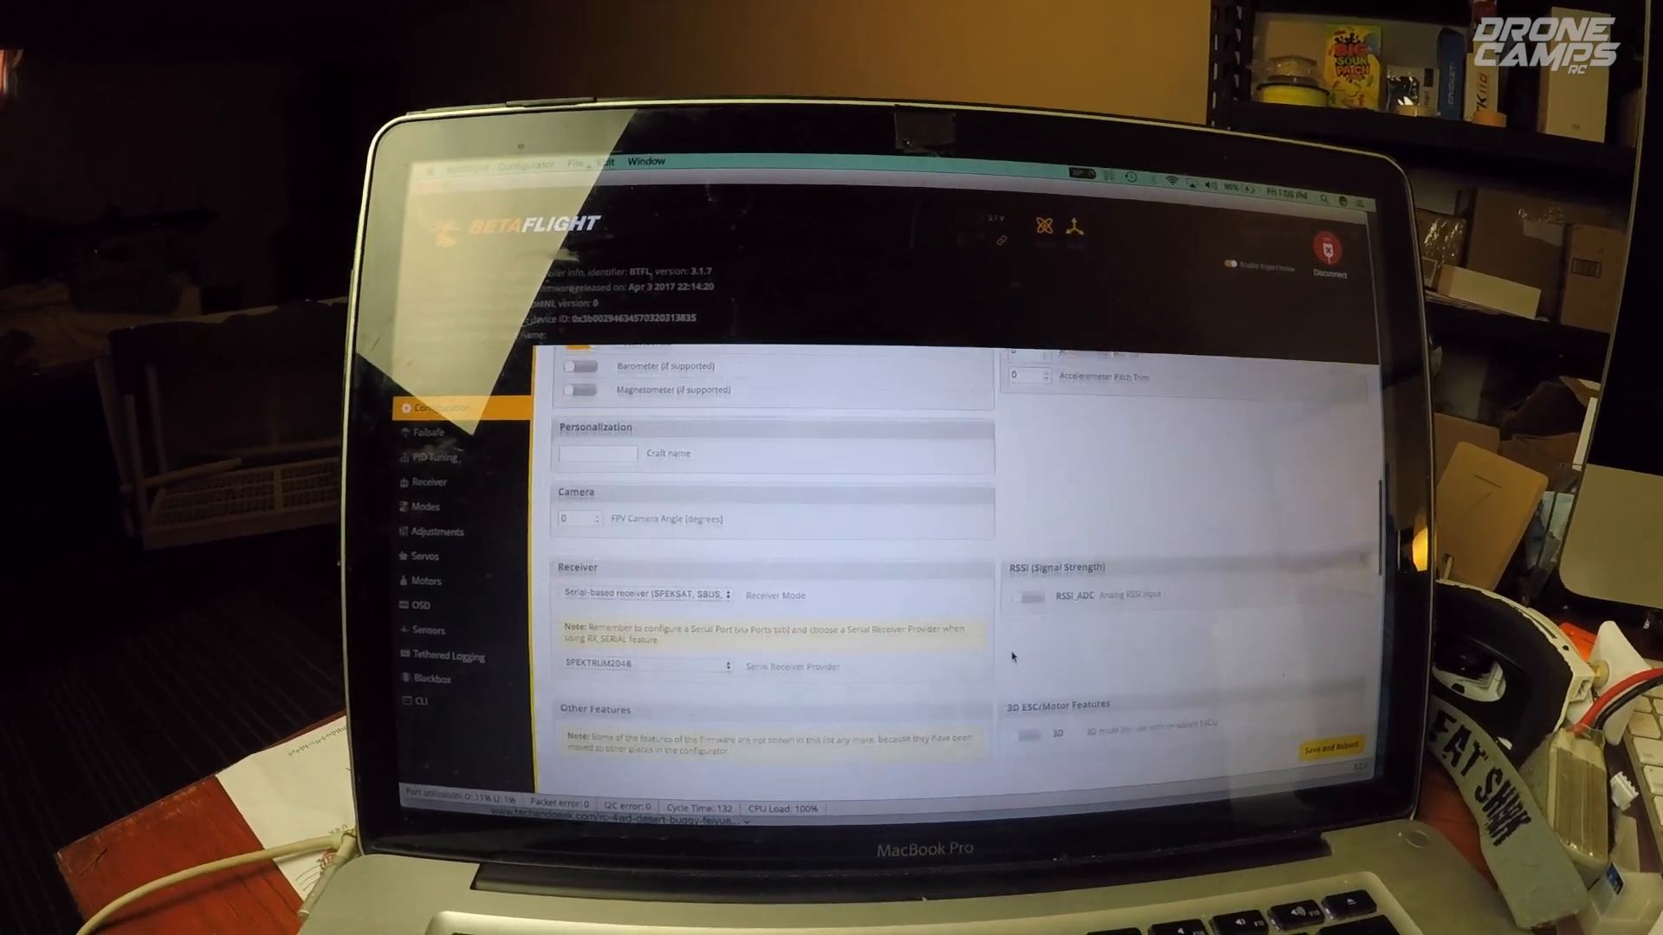
{"action": "scroll", "scroll_direction": "down", "scroll_amount": 3}
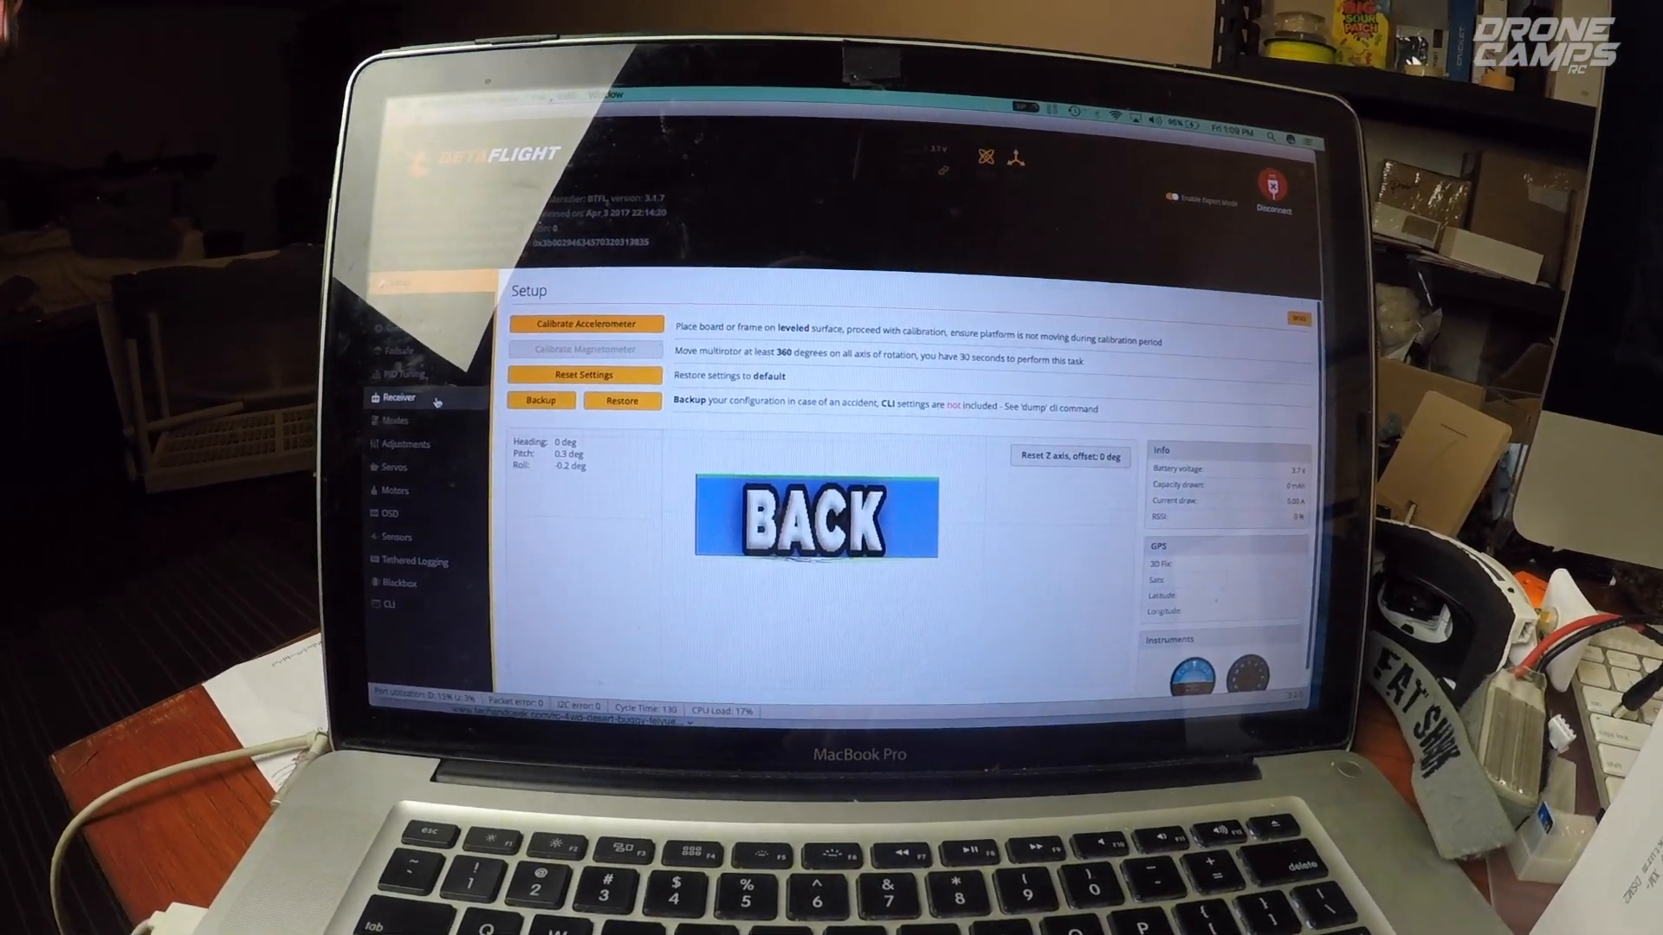
Return to the Receiver tab to check live stick and aux channel bars.
{"action": "left_click", "coordinate": [404, 398]}
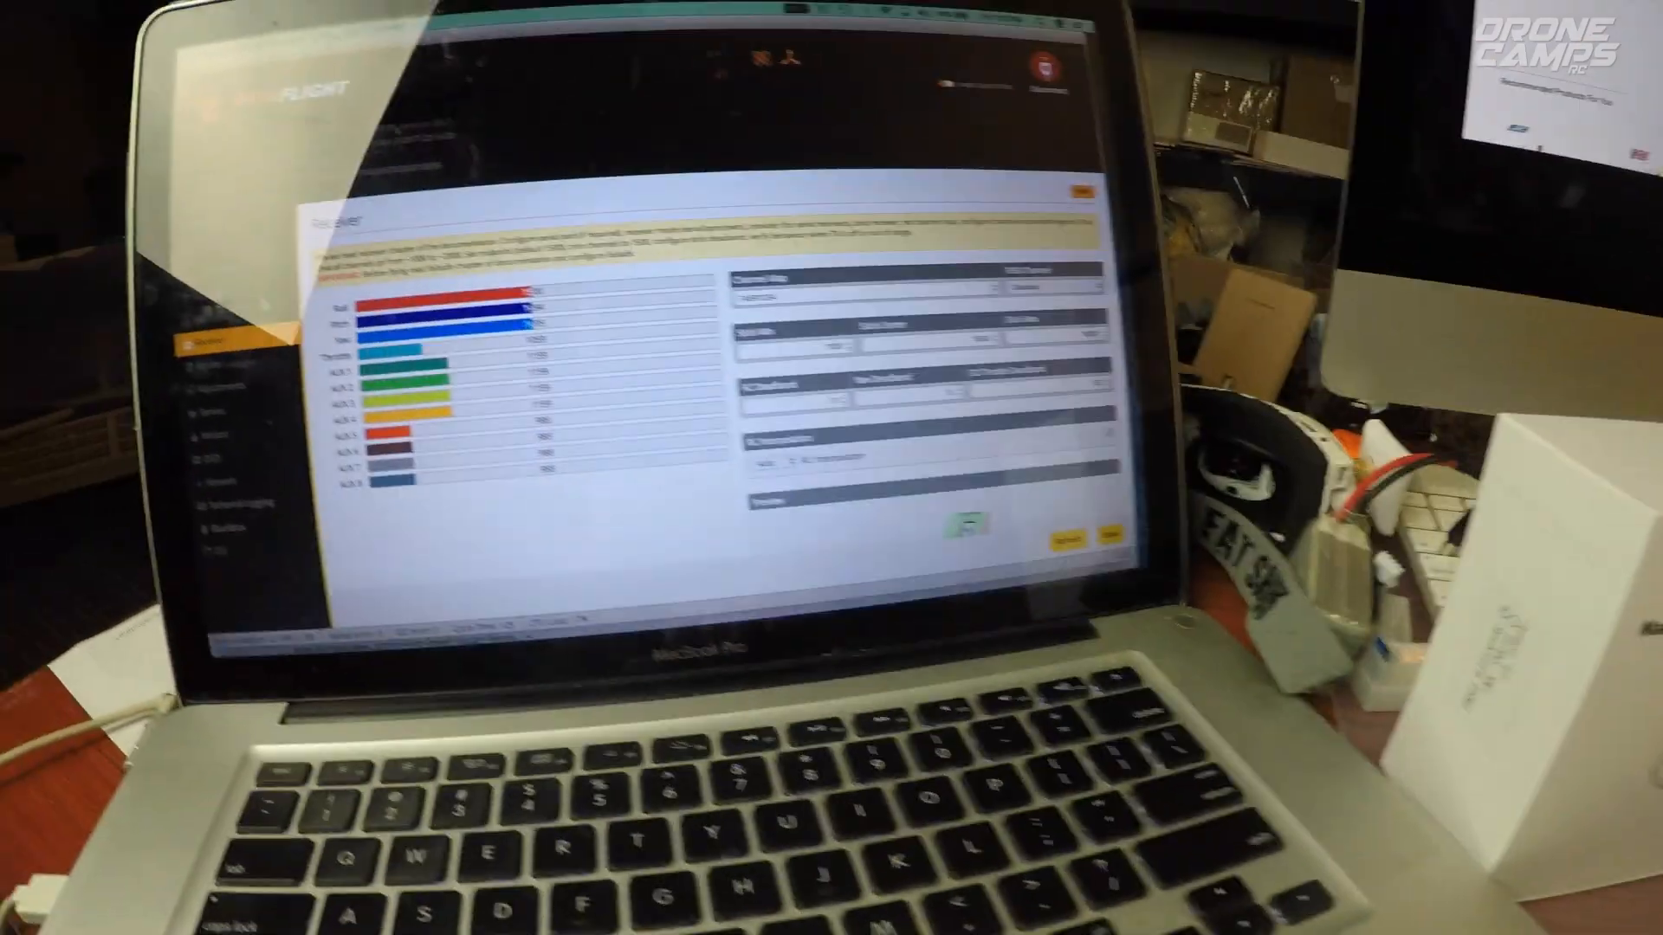
Add an Angle mode range in the Modes tab and assign it to AUX 2.
{"action": "left_click", "coordinate": [278, 430]}
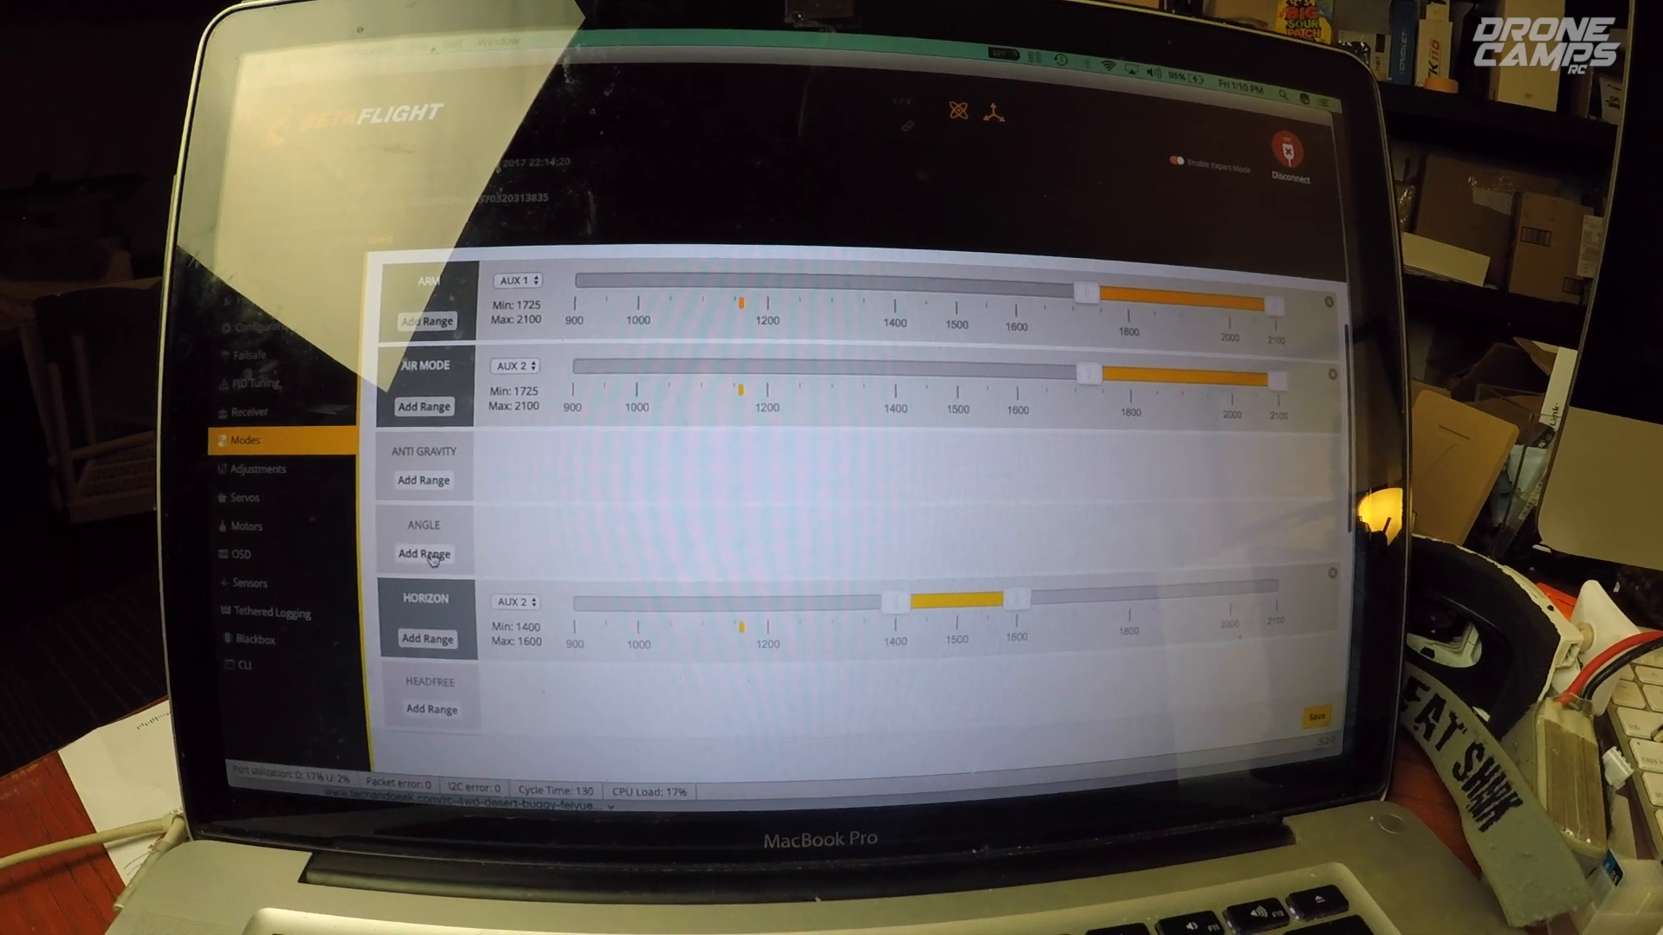
{"action": "left_click", "coordinate": [422, 554]}
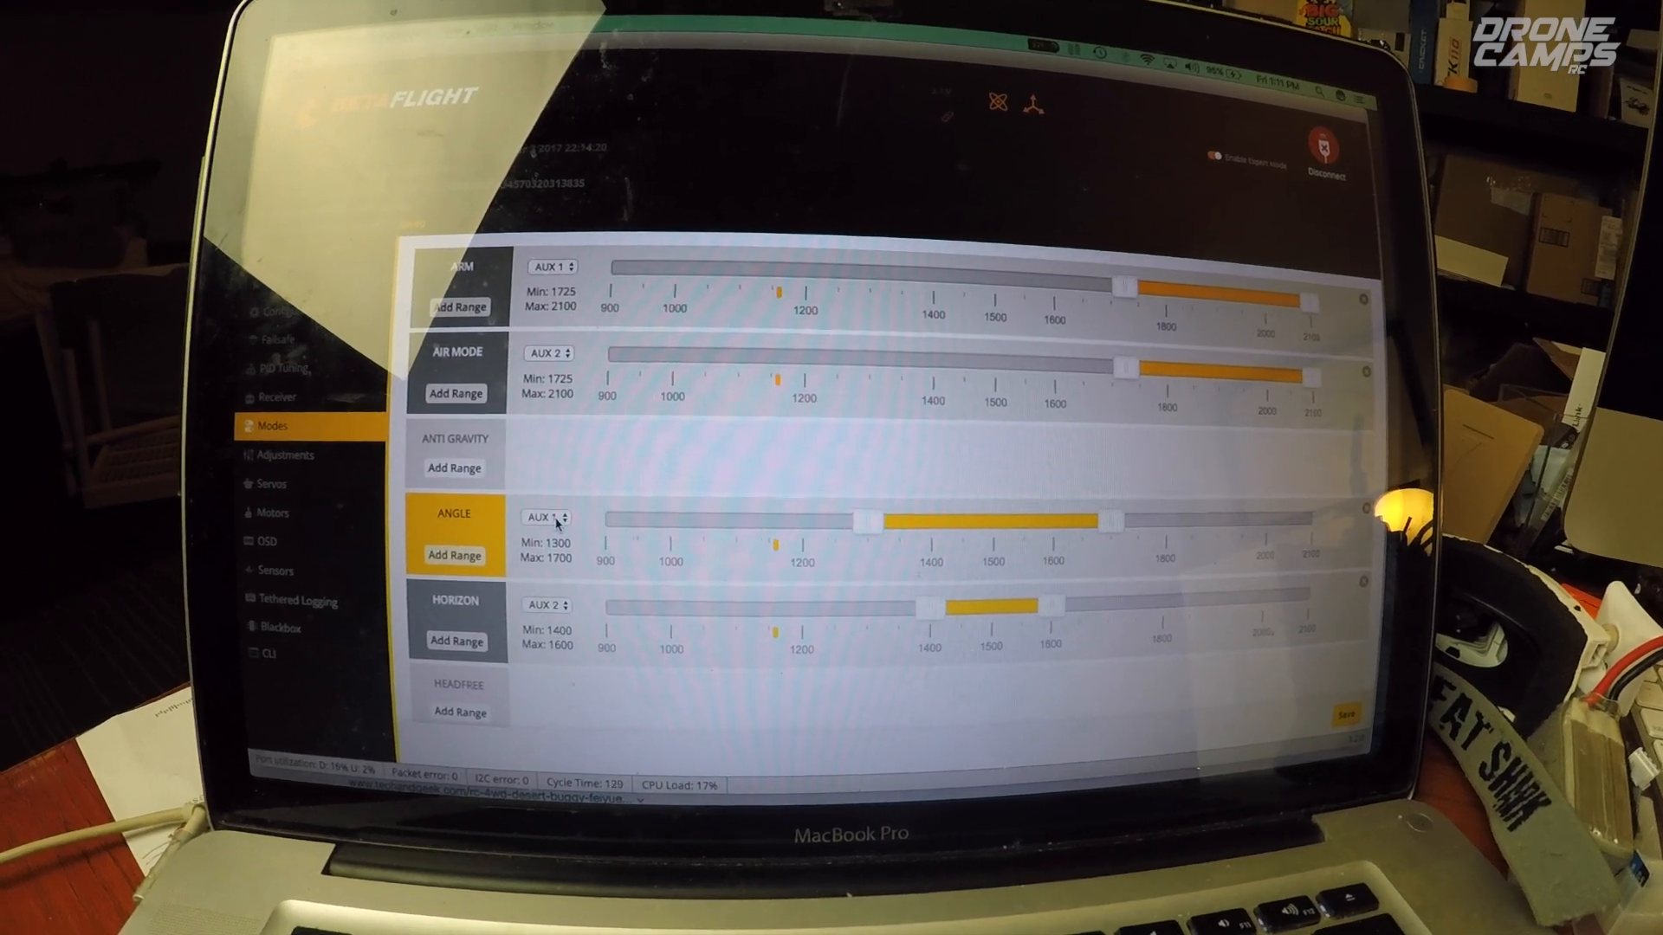
{"action": "left_click", "coordinate": [546, 518]}
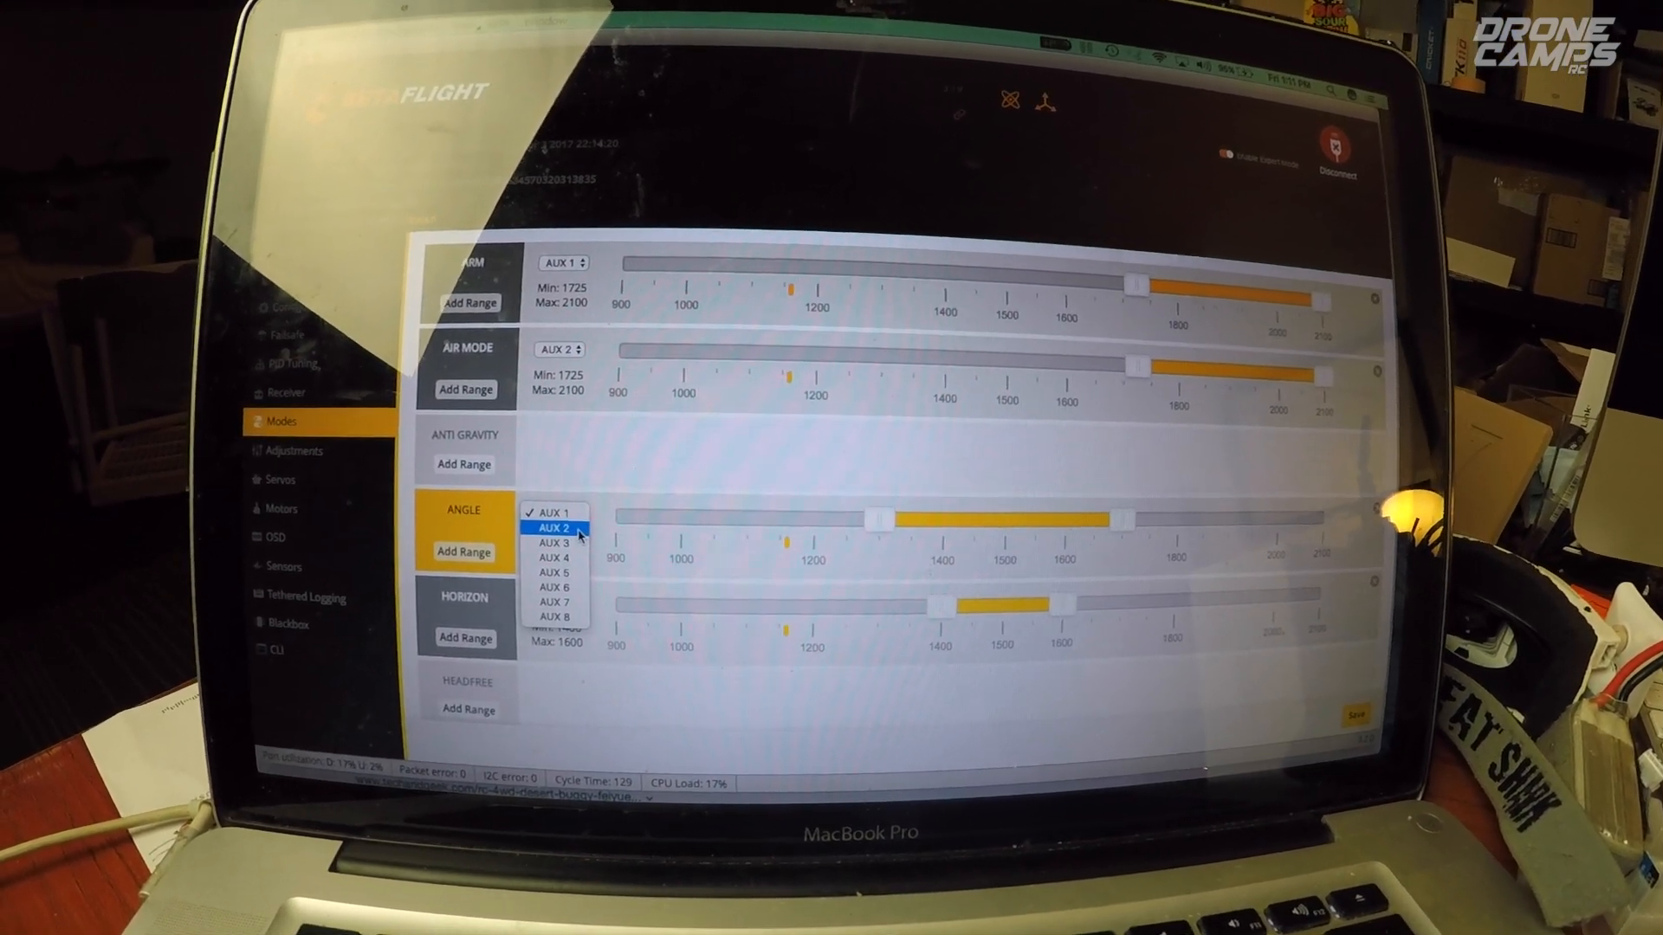
{"action": "left_click", "coordinate": [553, 528]}
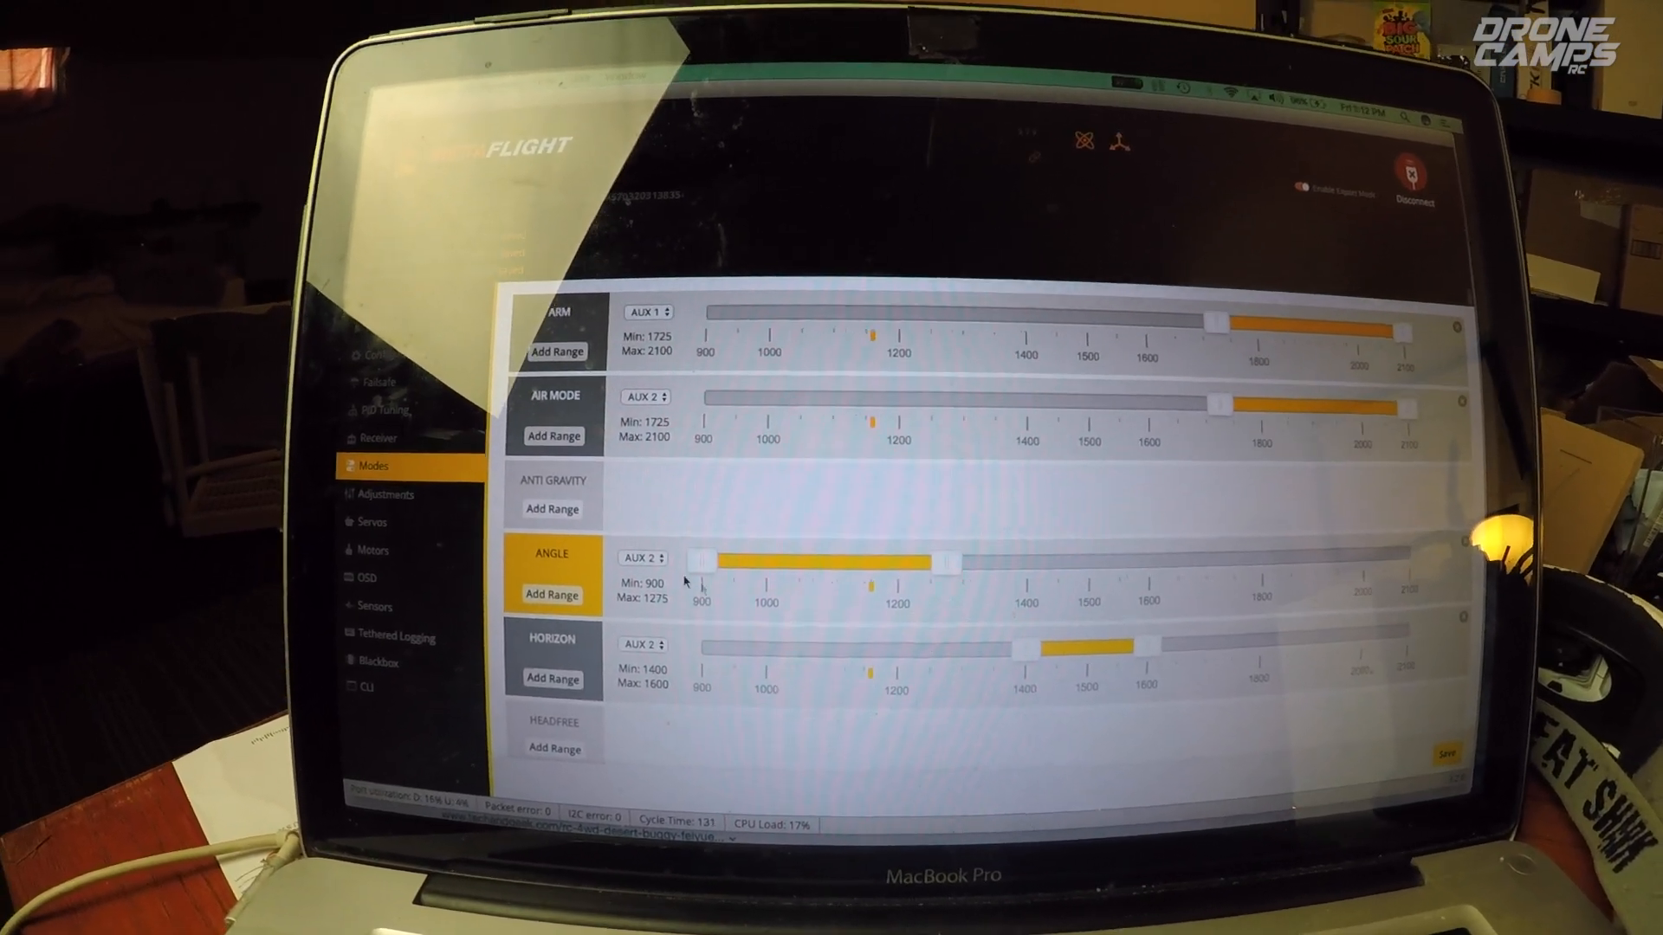
Visit Motors, set OSD elements Main Batt Voltage, Ontime and Flymode, then reach the CLI.
{"action": "left_click", "coordinate": [370, 549]}
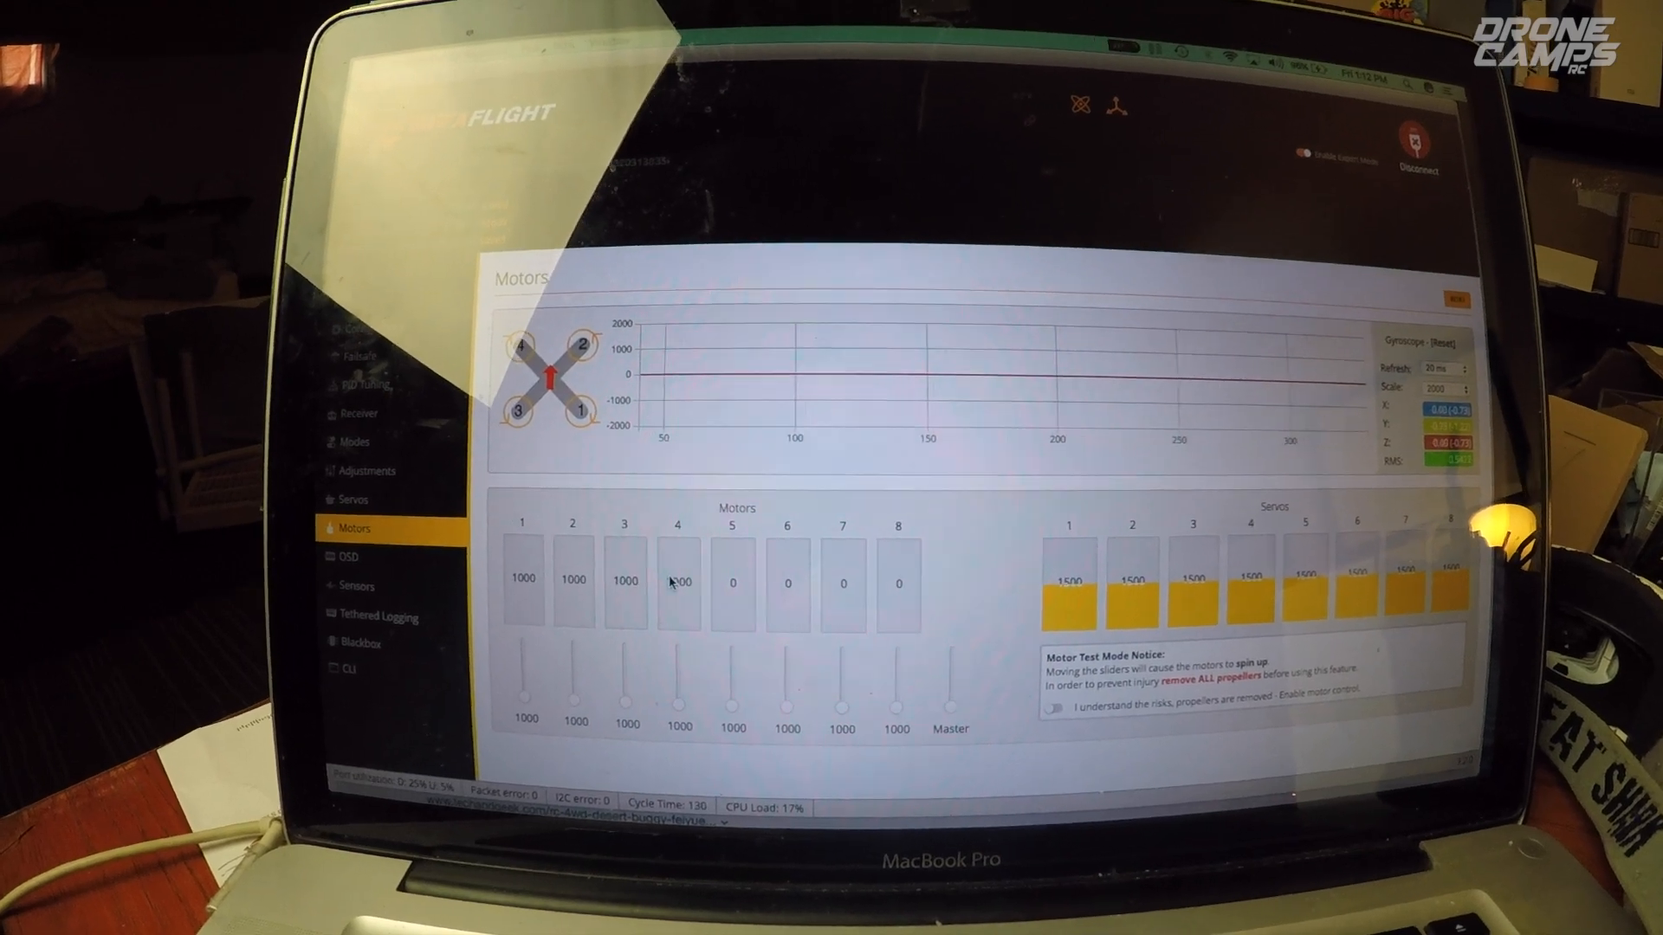
{"action": "left_click", "coordinate": [351, 554]}
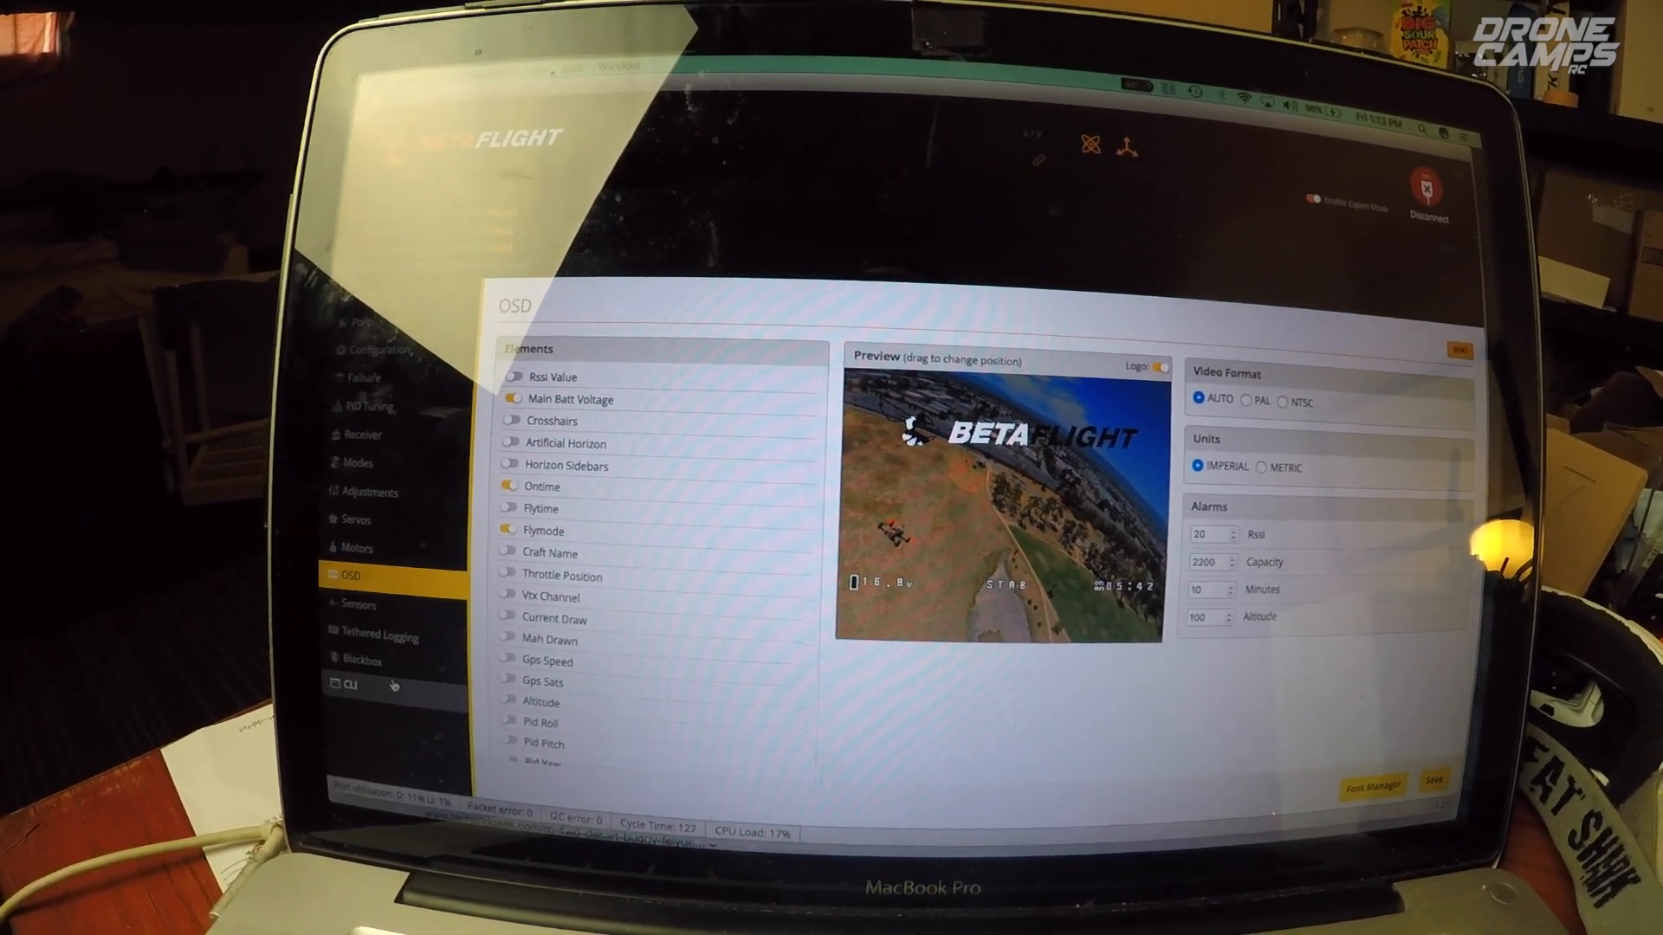
{"action": "left_click", "coordinate": [350, 685]}
{"action": "type", "text": "version"}
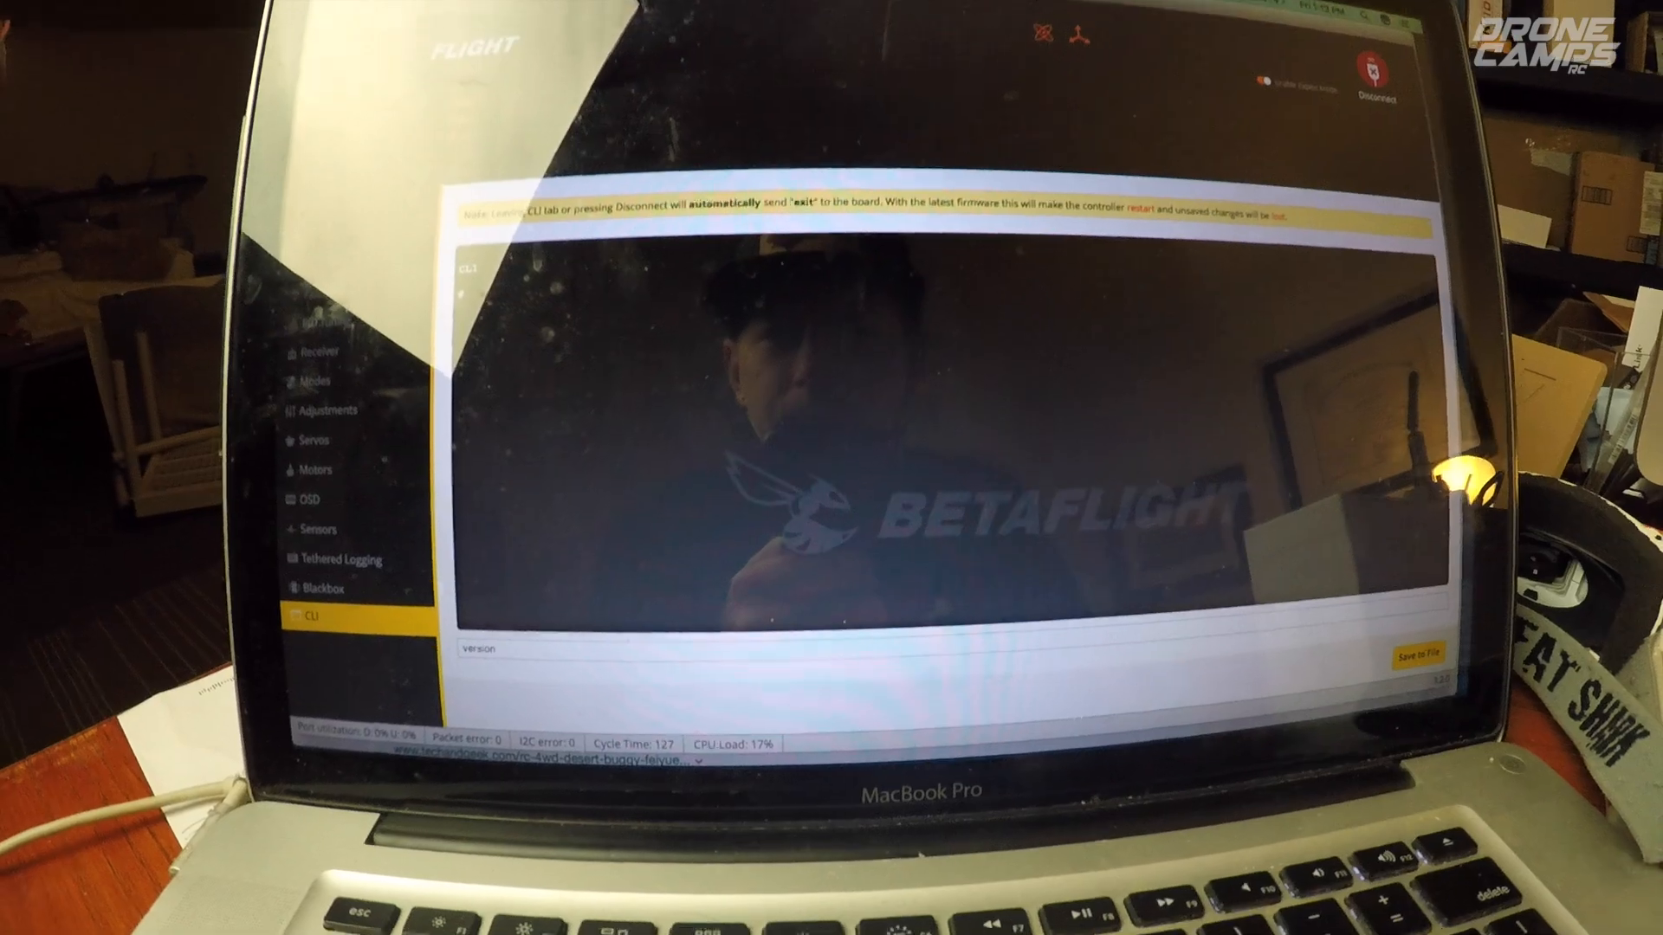
Run the version and dump commands in the CLI.
{"action": "key", "text": "Return"}
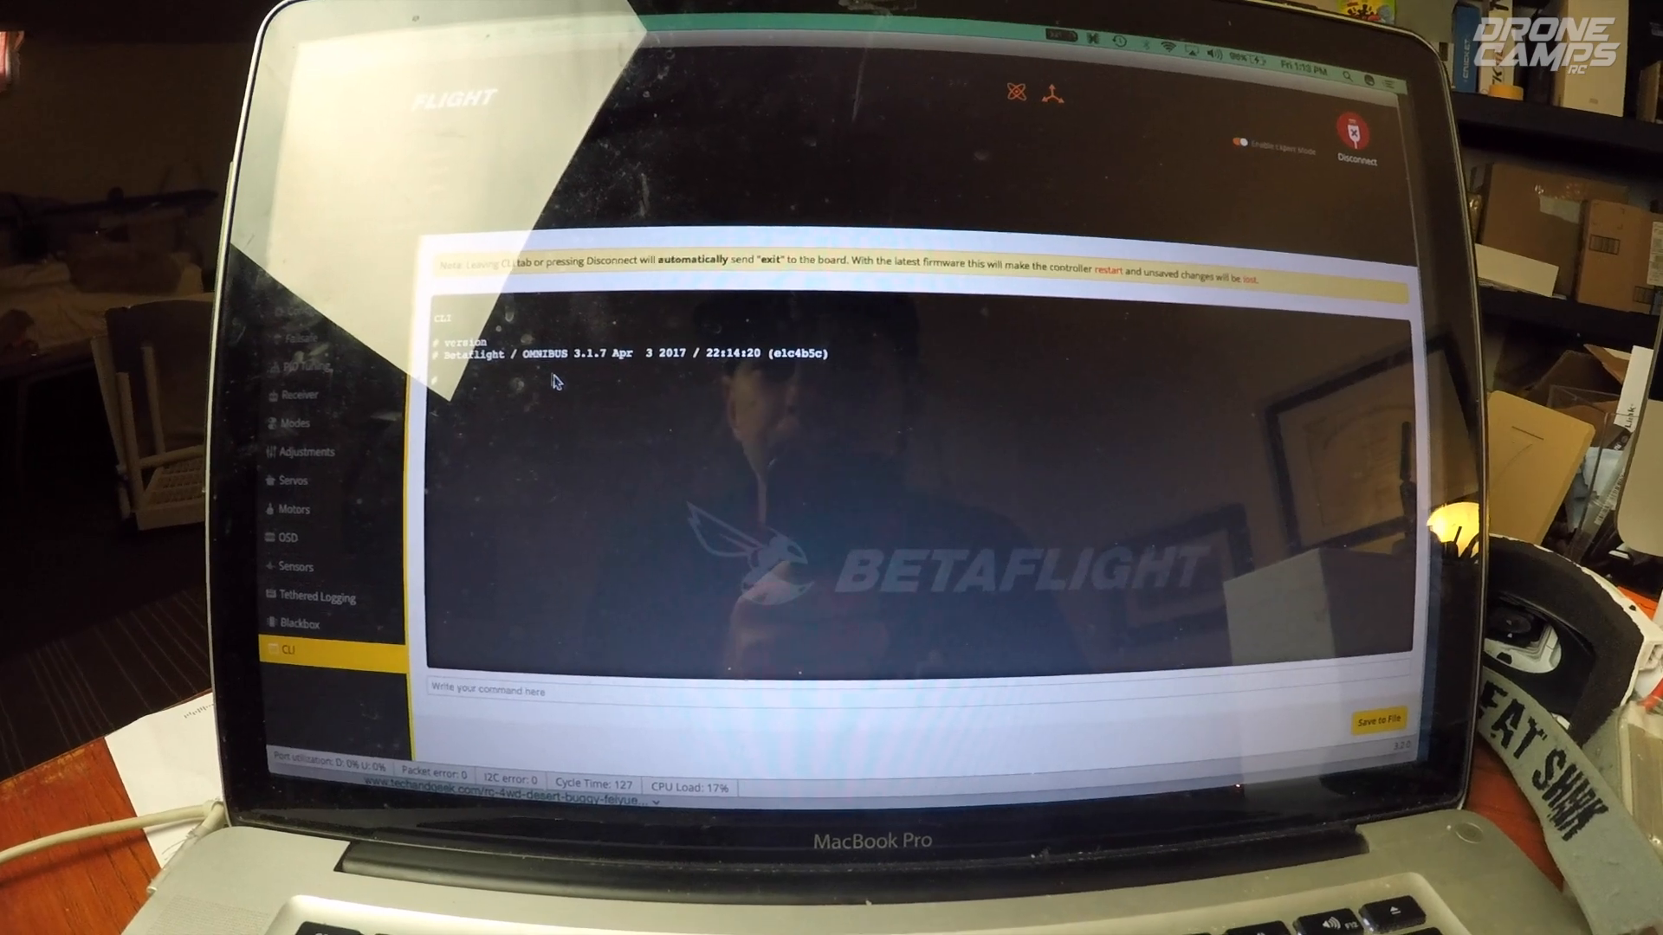
{"action": "mouse_move", "coordinate": [623, 373]}
{"action": "type", "text": "d"}
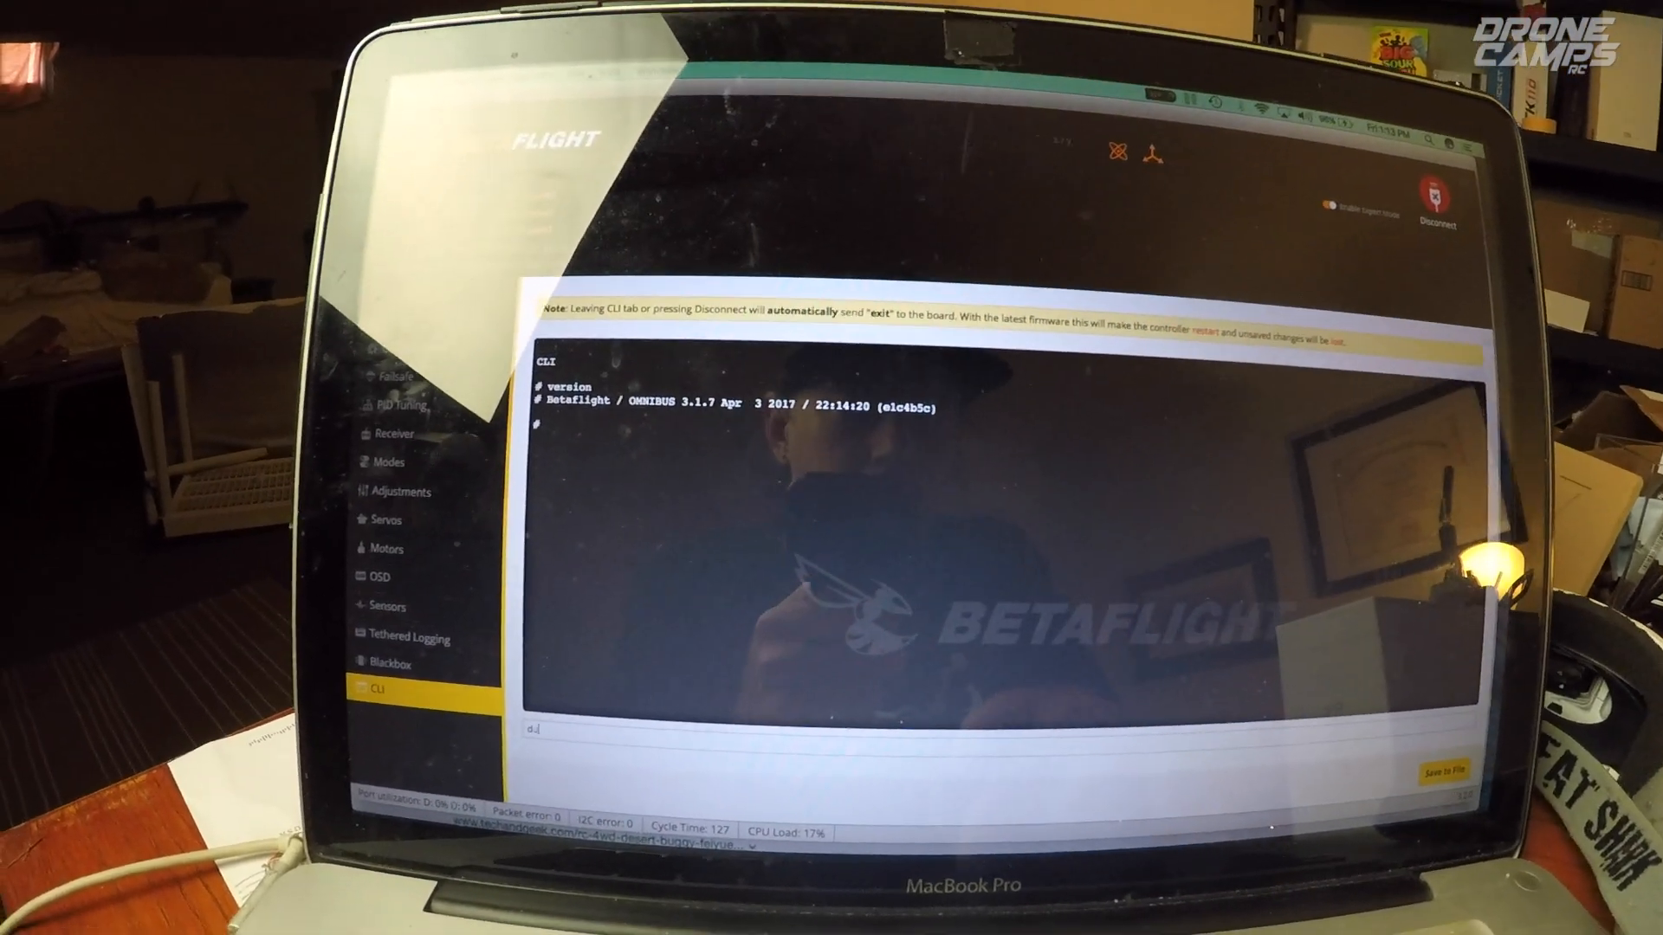
{"action": "type", "text": "ump"}
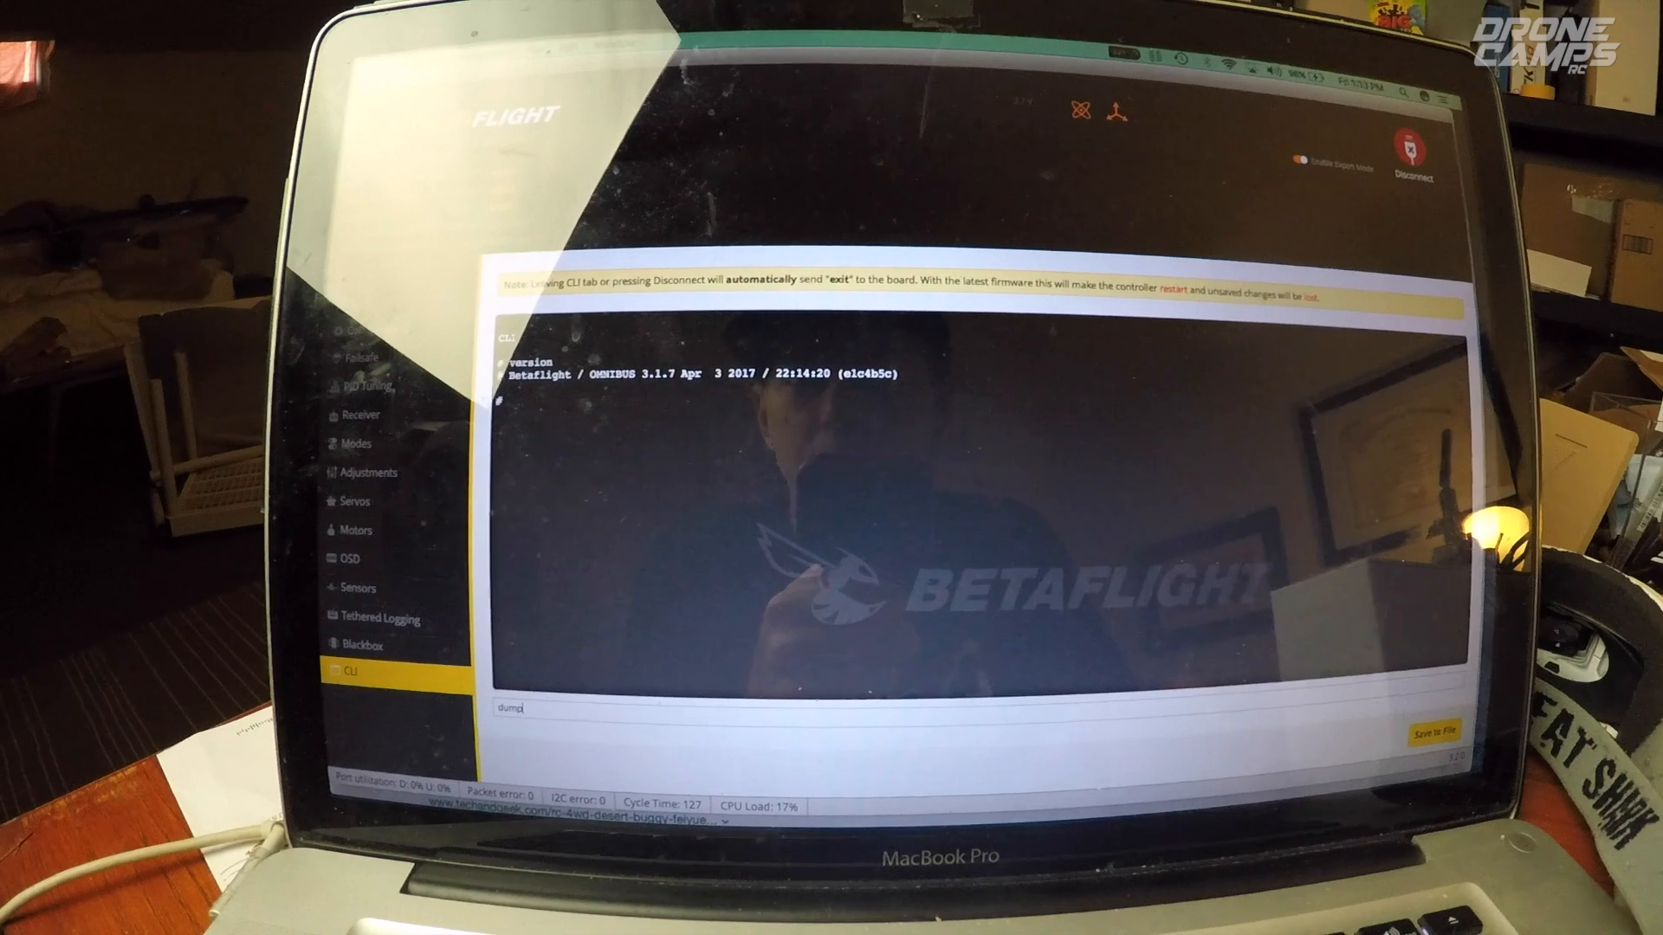
{"action": "key", "text": "Return"}
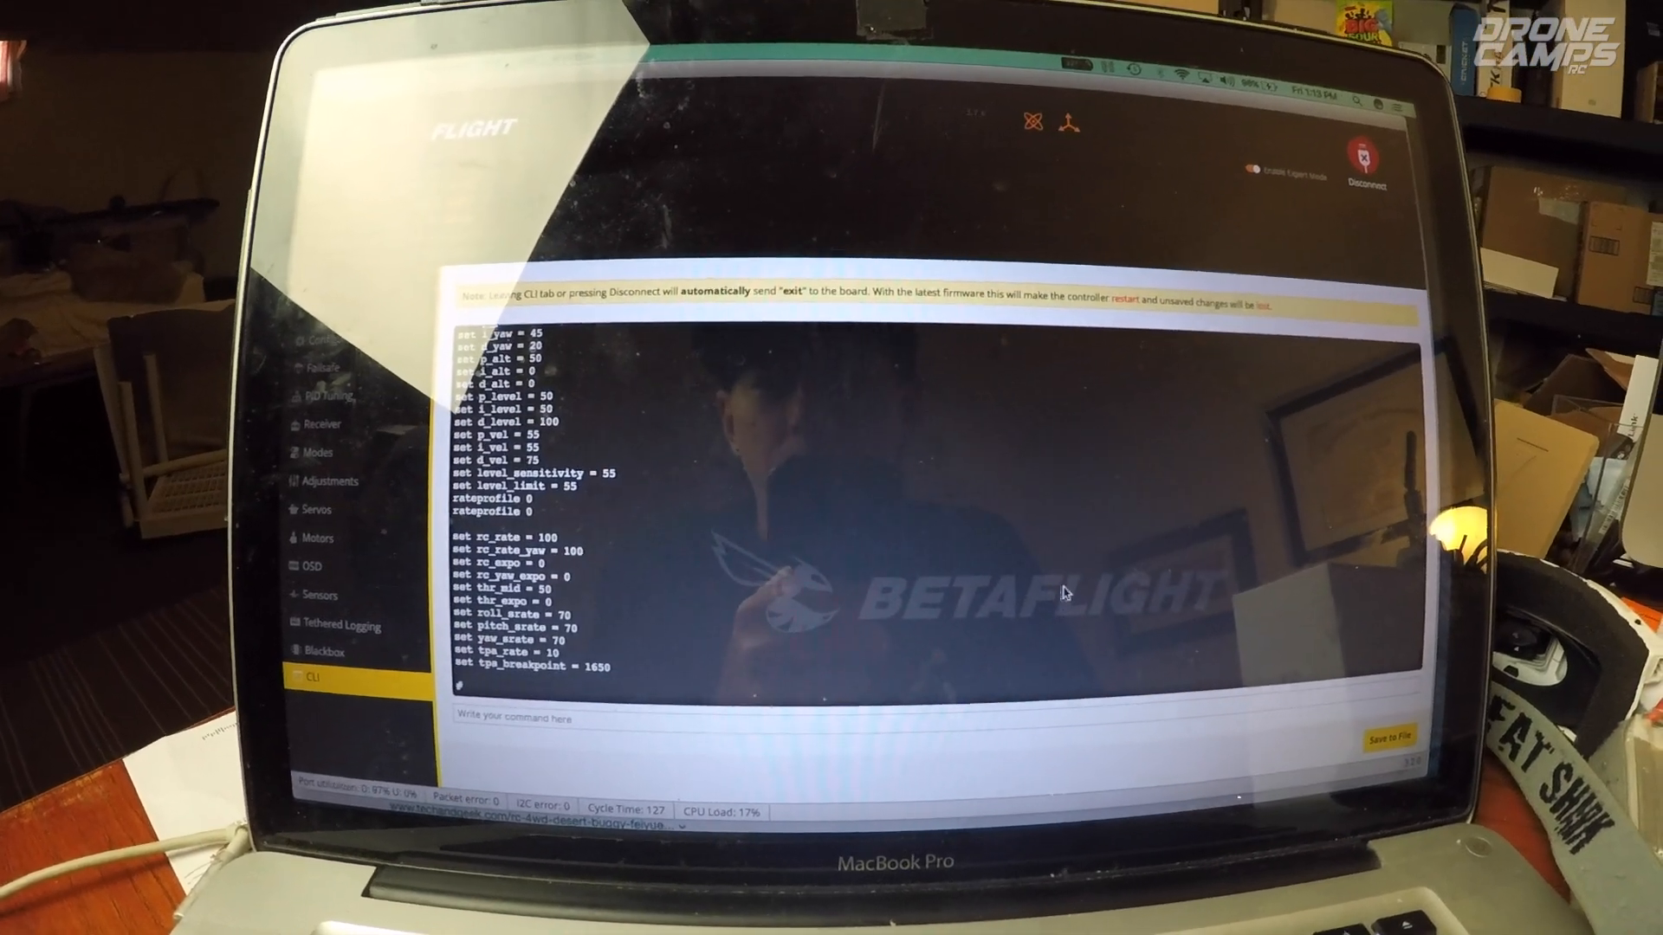